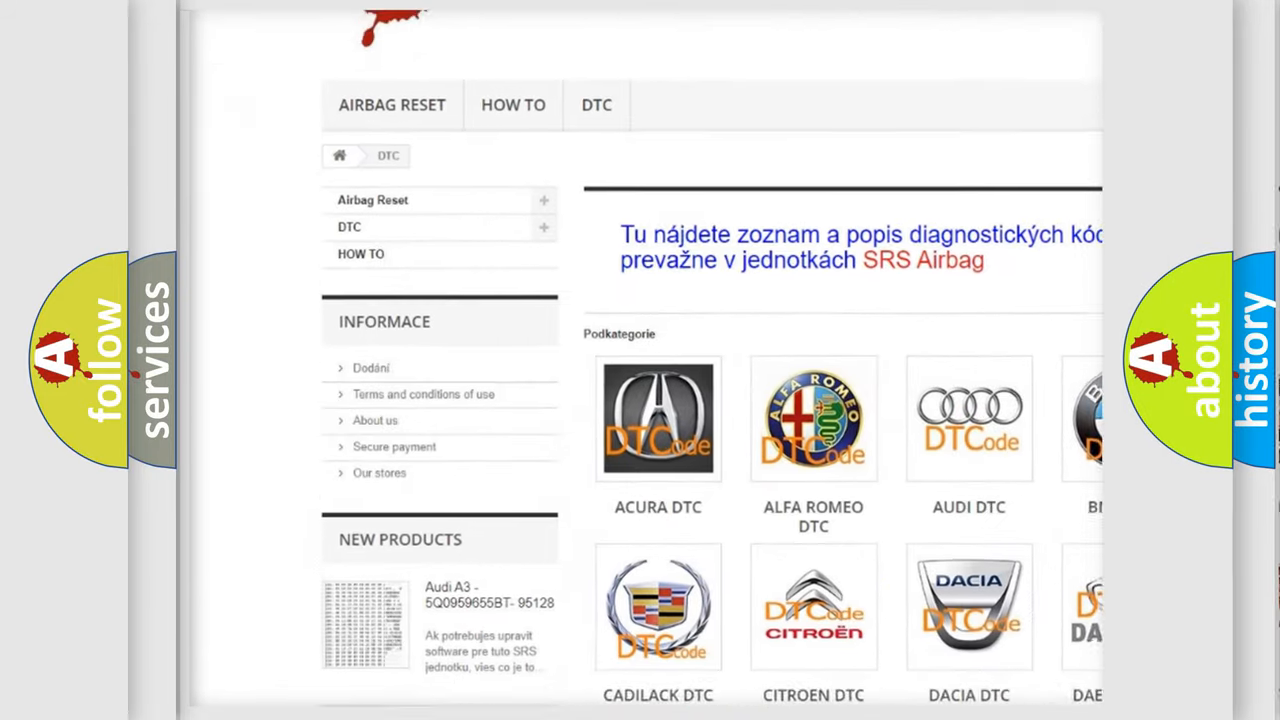
Step: Scroll down past the car-brand logo grid to reach the B-series trouble code listing
scroll(down, 3)
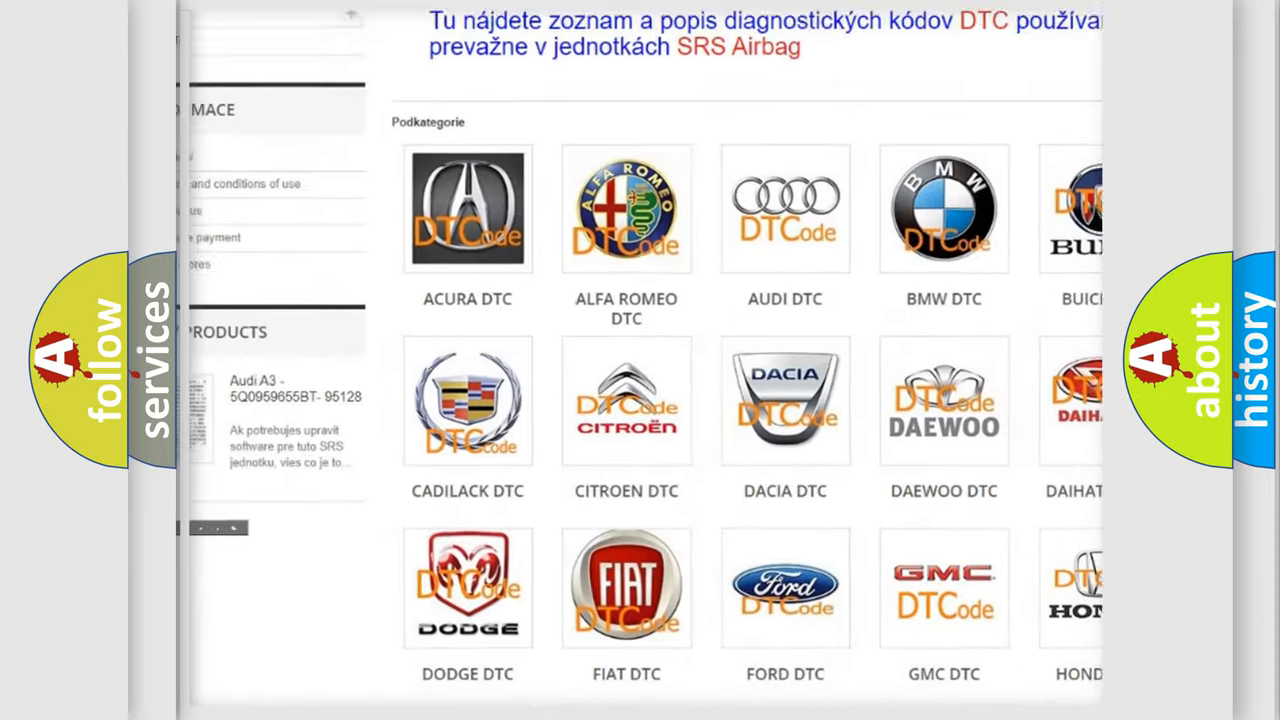
scroll(down, 3)
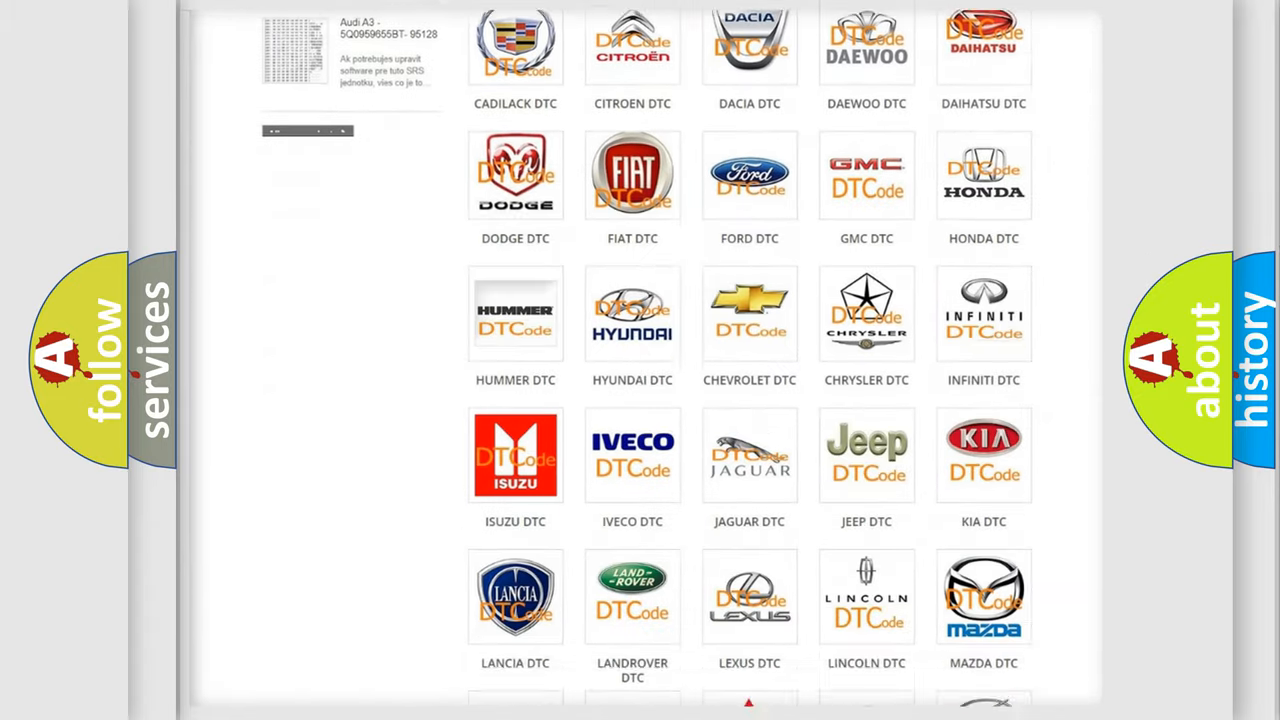
scroll(down, 3)
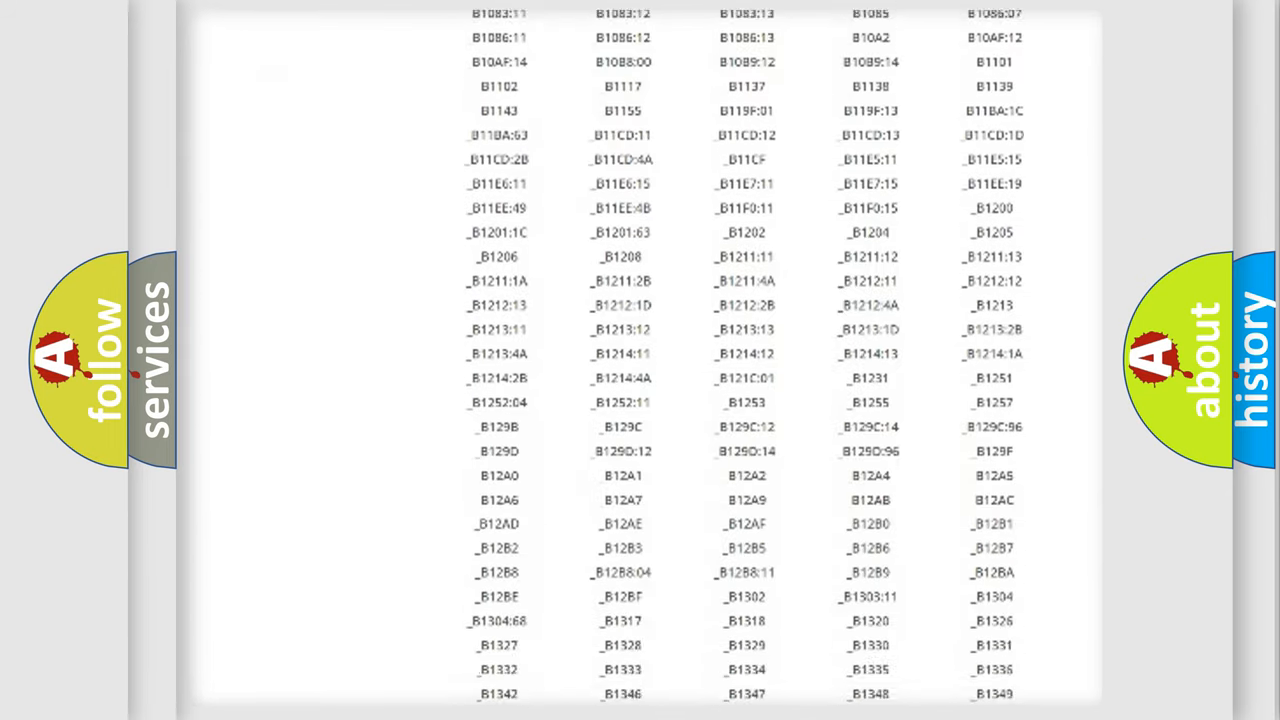
scroll(down, 3)
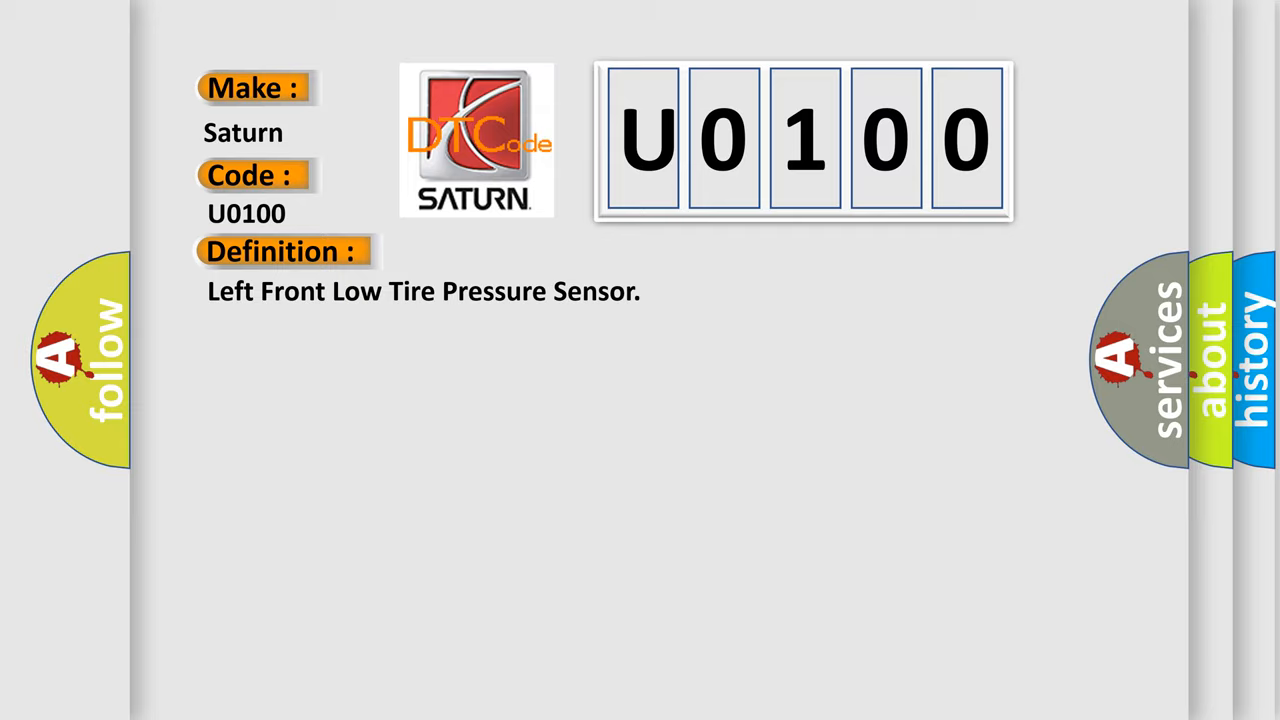
Step: Advance the slide to show the U0100 description: vehicle speed 40 km/h (25 mph) or greater for 2 minutes
click(520, 252)
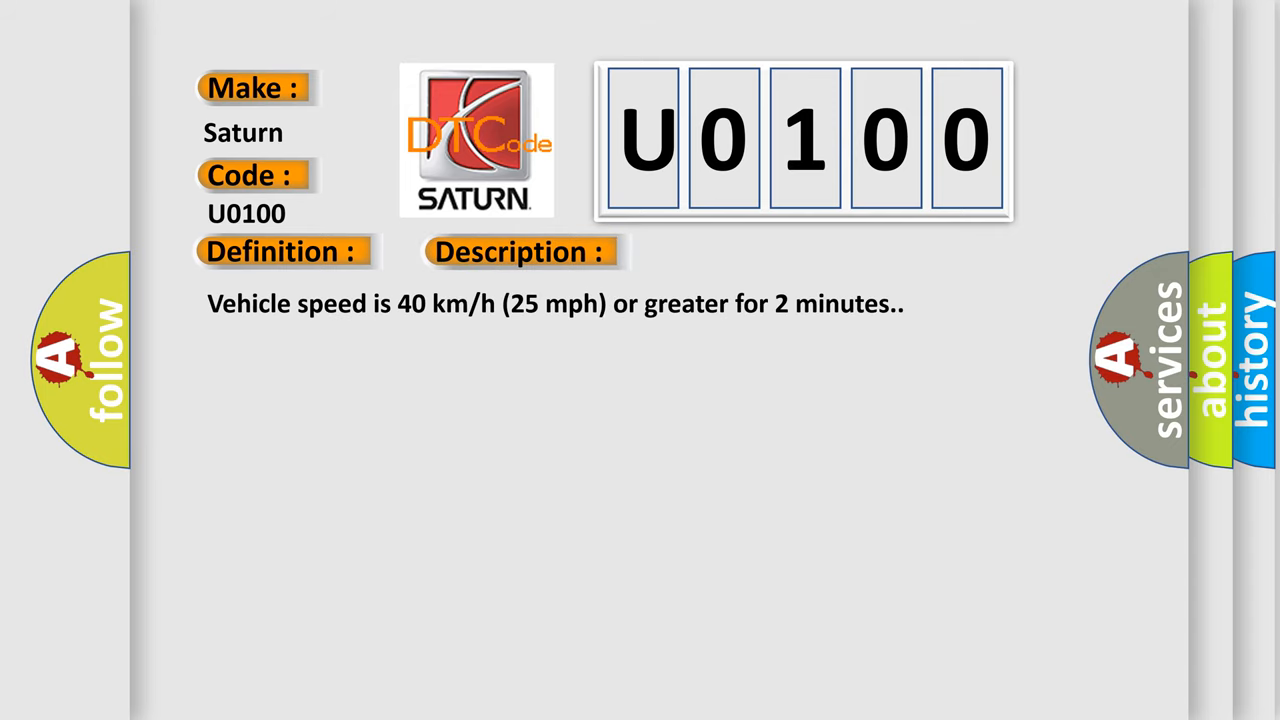